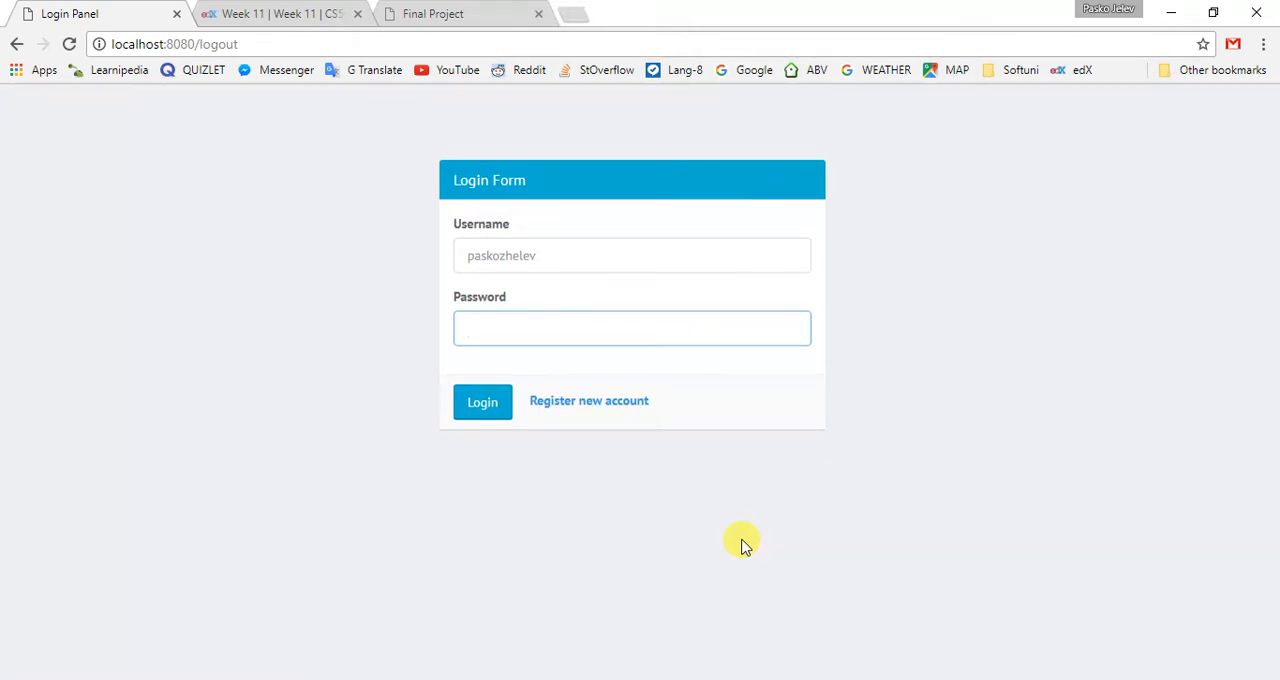
{"action": "left_click", "coordinate": [632, 328]}
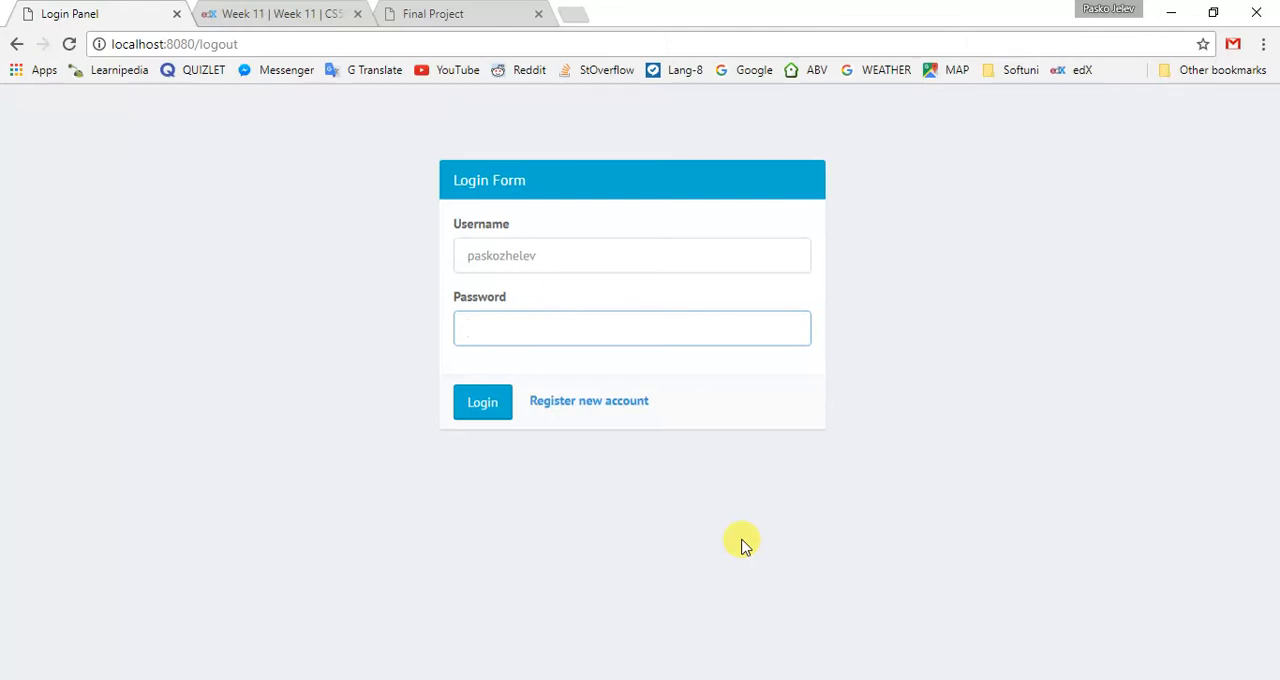
{"action": "mouse_move", "coordinate": [559, 239]}
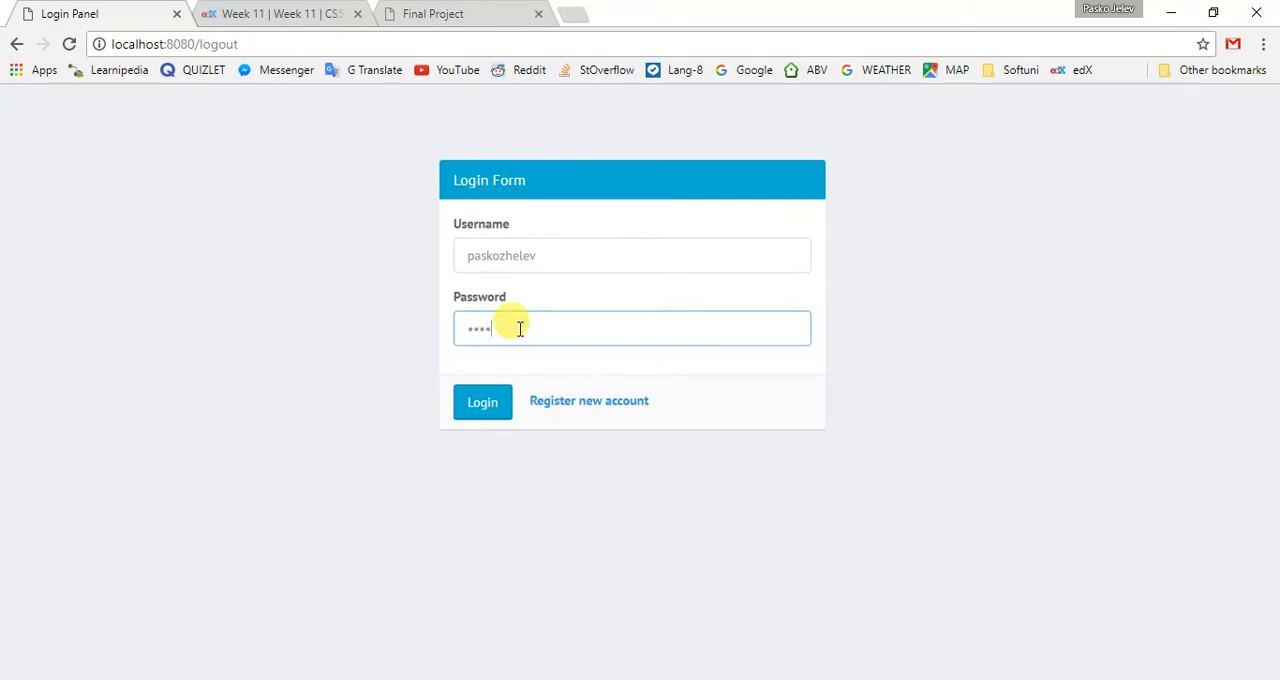
- Log in to open the Humble home dashboard
{"action": "left_click", "coordinate": [482, 401]}
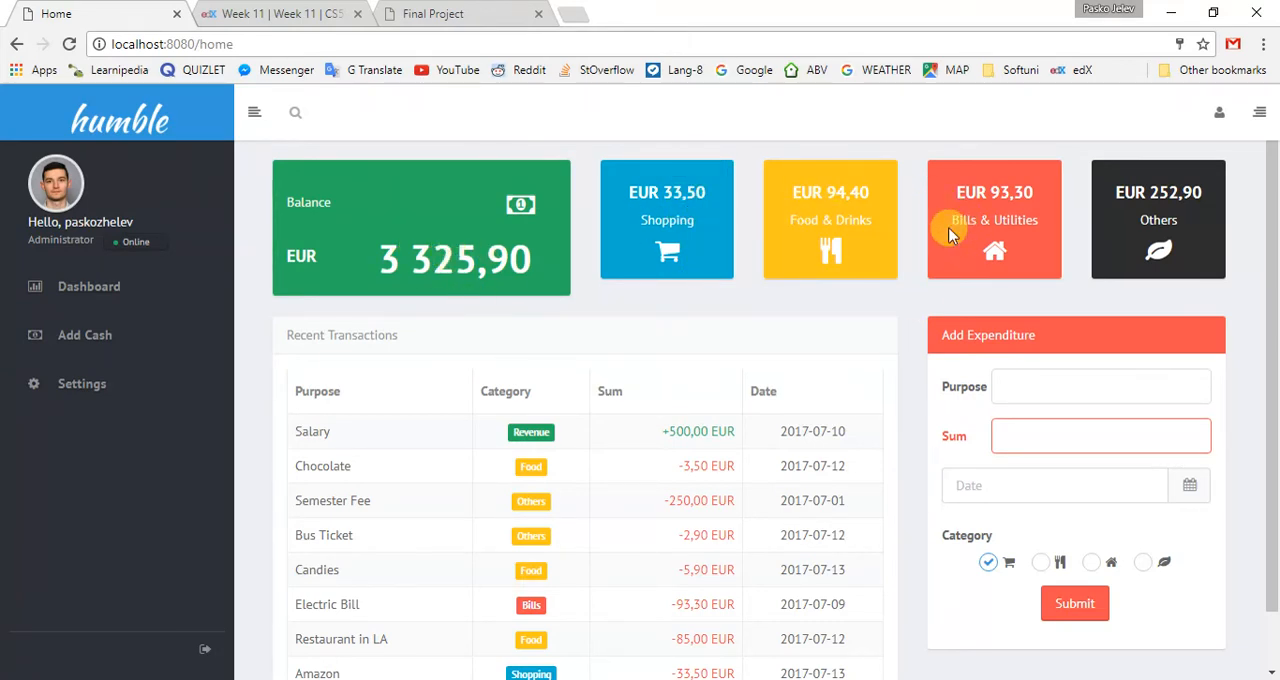
- Add a 3.99 'Fish' expense under Food & Drink and submit it
{"action": "left_click", "coordinate": [1100, 386]}
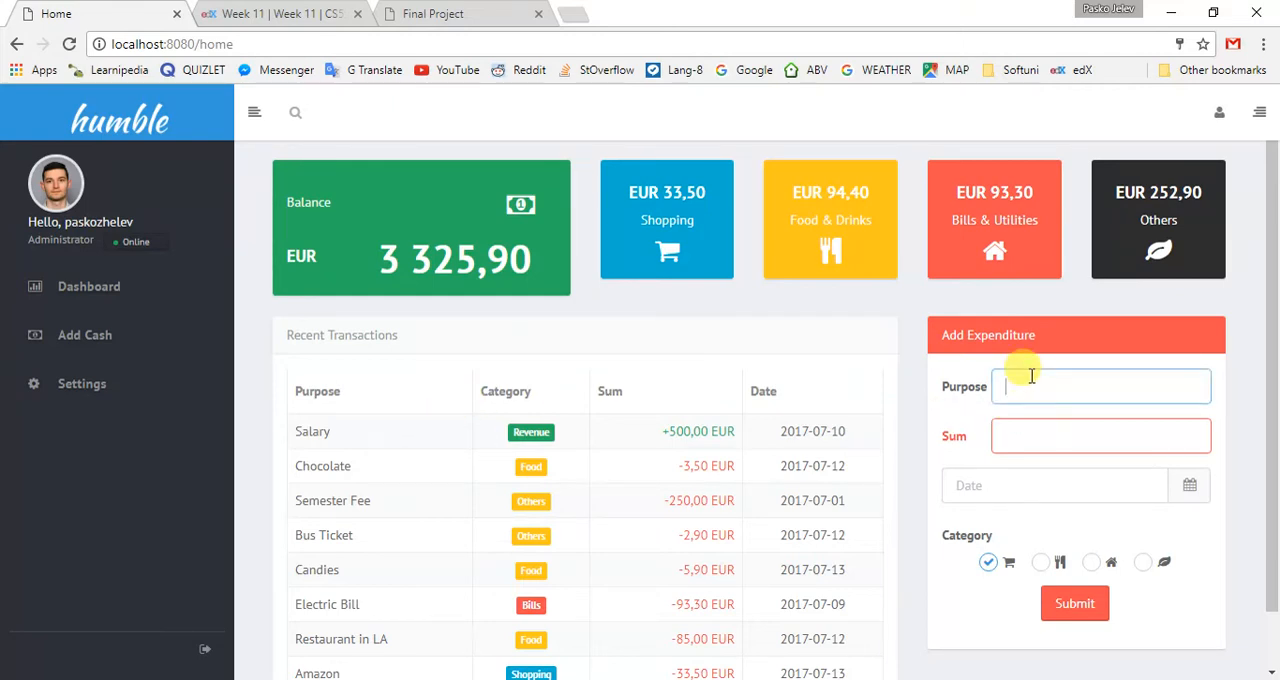
{"action": "type", "text": "Fish"}
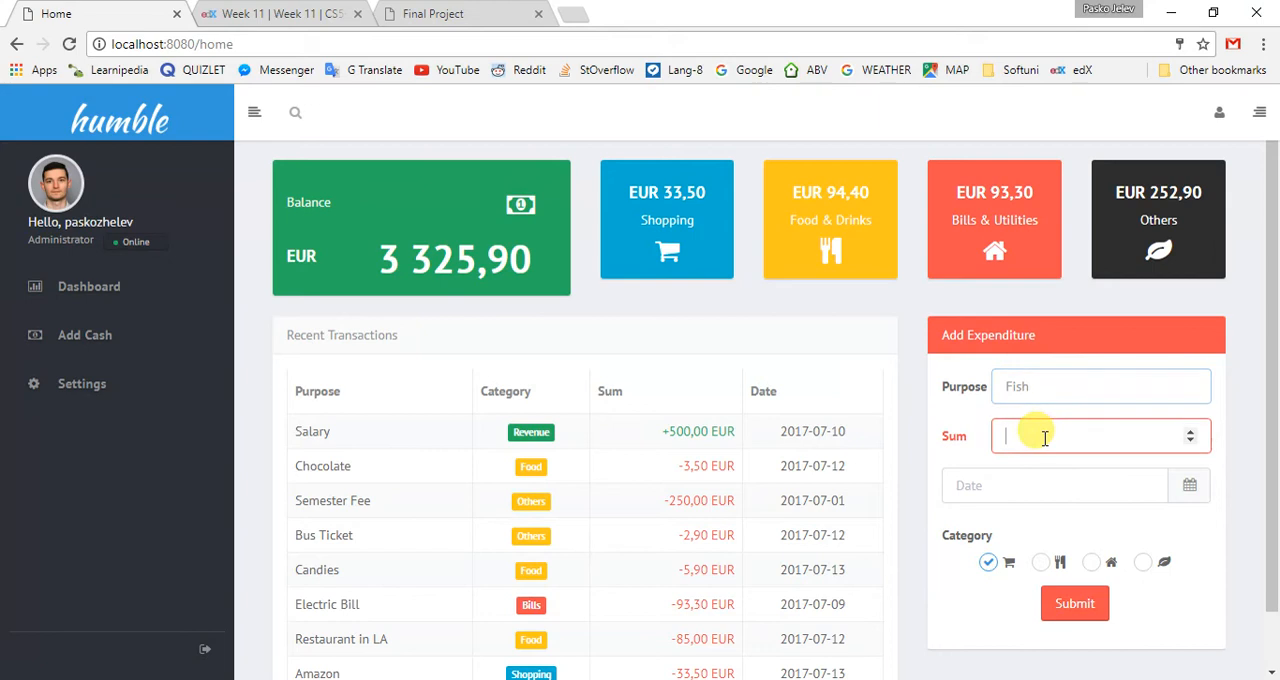
{"action": "type", "text": "3"}
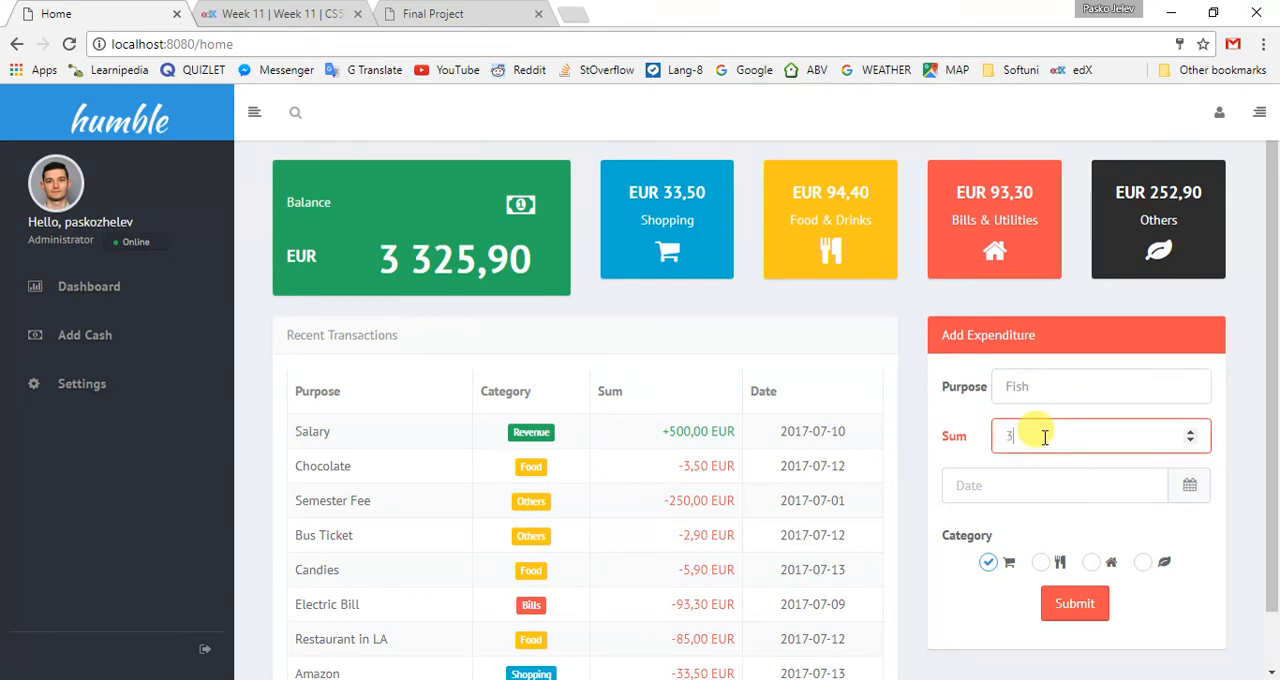
{"action": "type", "text": ".99"}
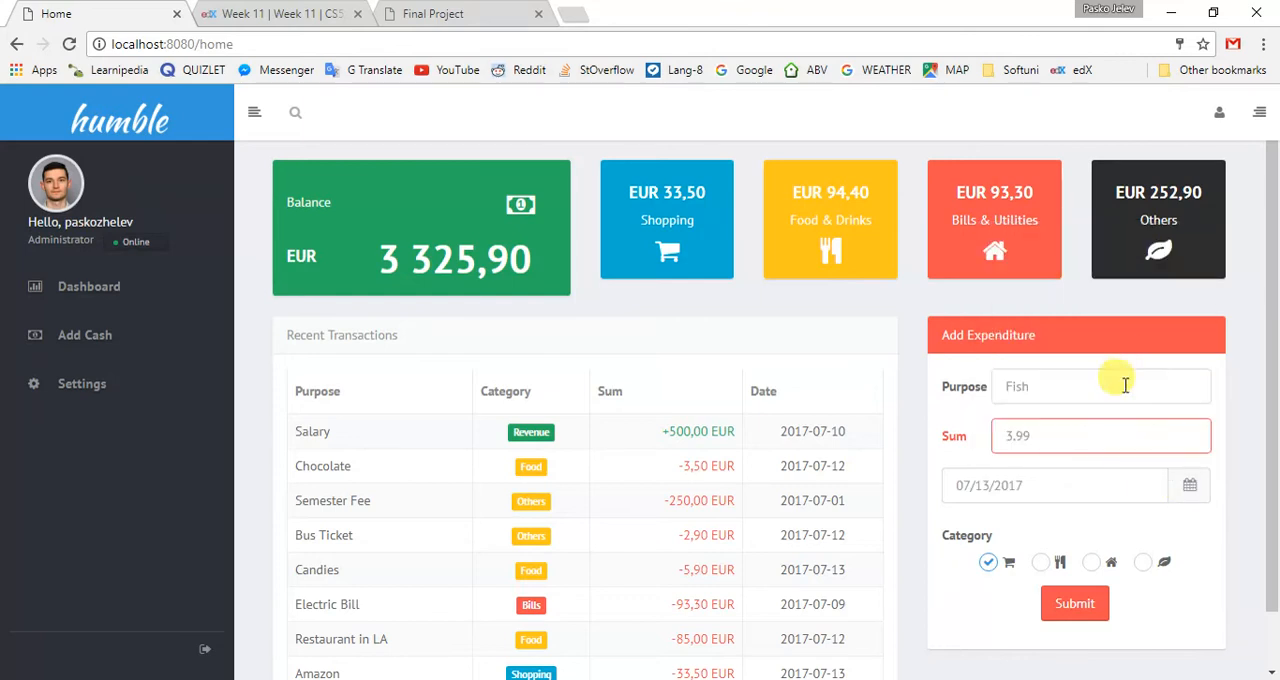
{"action": "mouse_move", "coordinate": [1041, 562]}
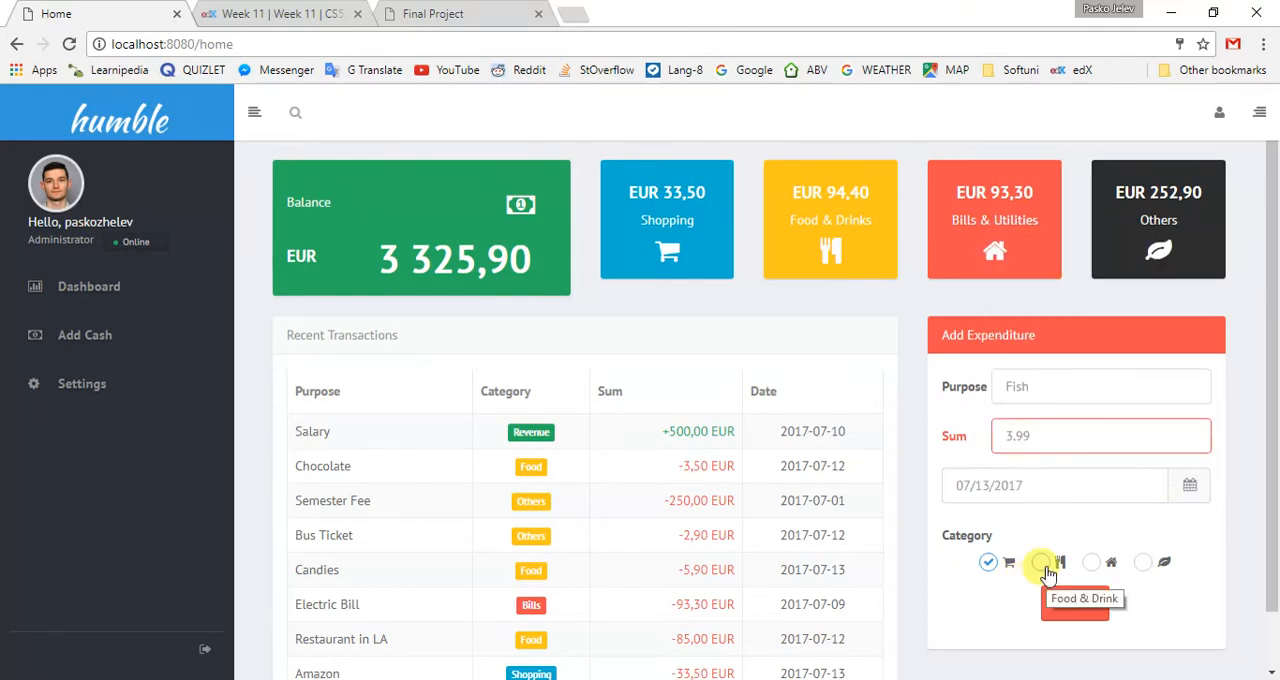
{"action": "left_click", "coordinate": [1040, 562]}
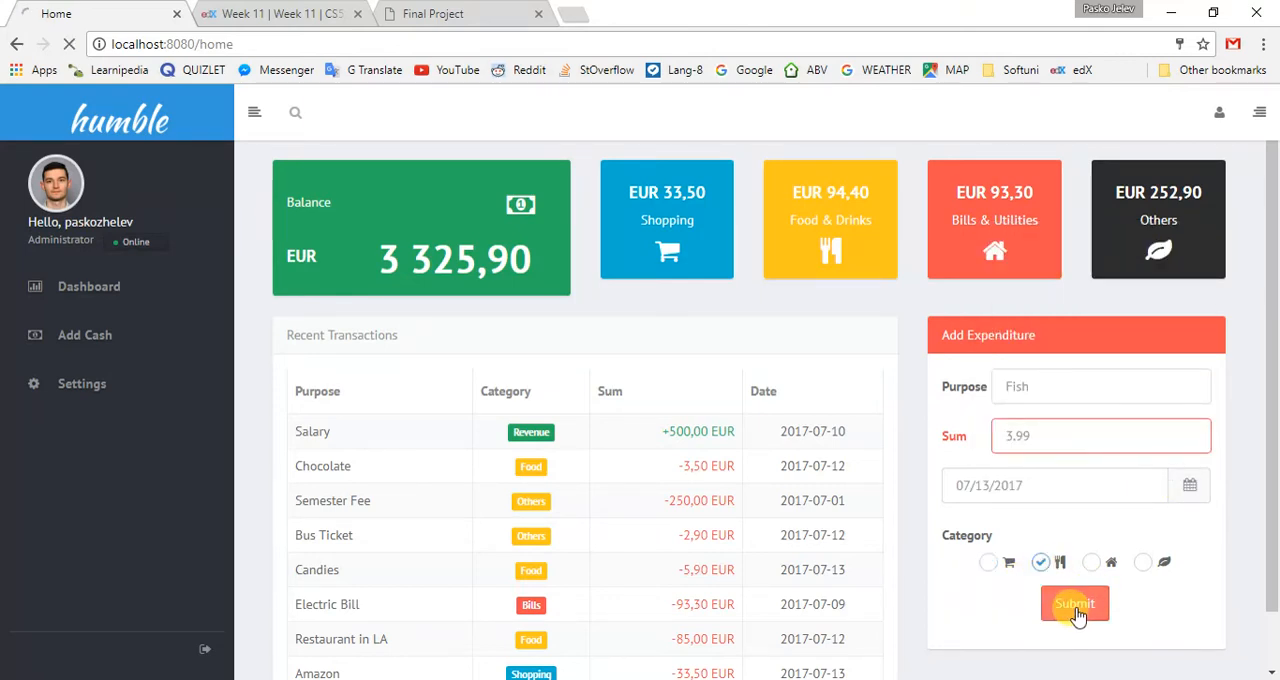
{"action": "left_click", "coordinate": [1074, 603]}
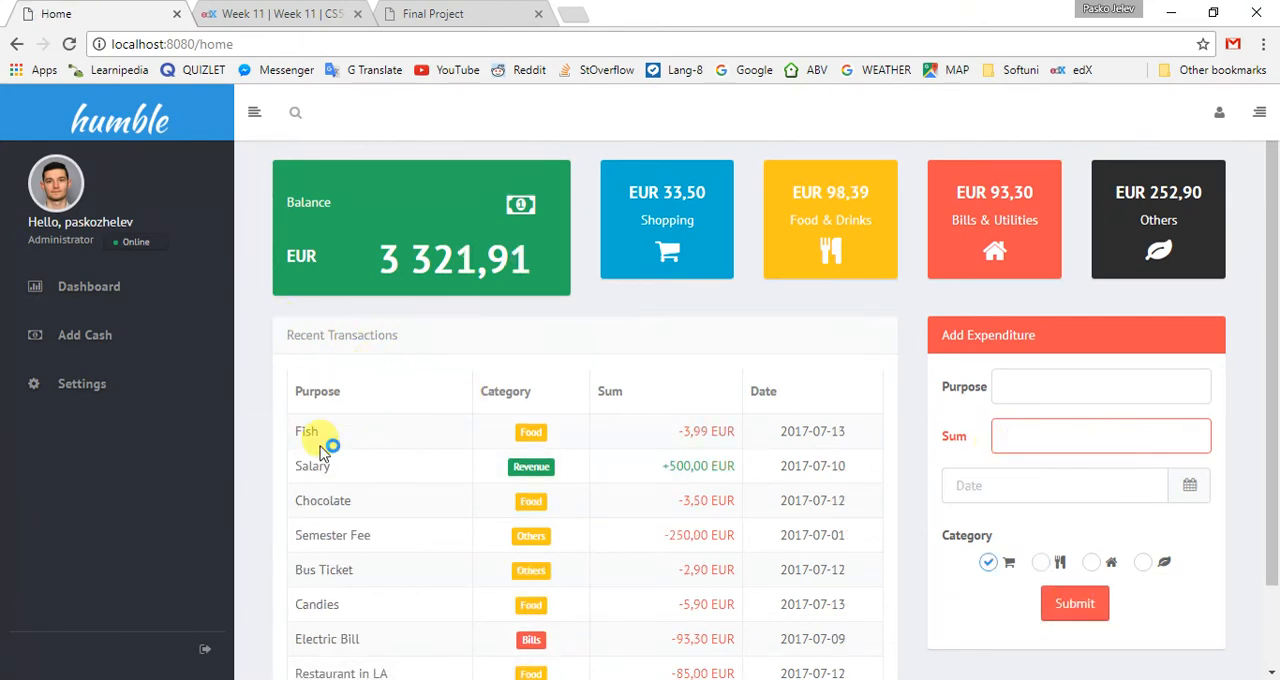
{"action": "mouse_move", "coordinate": [640, 400]}
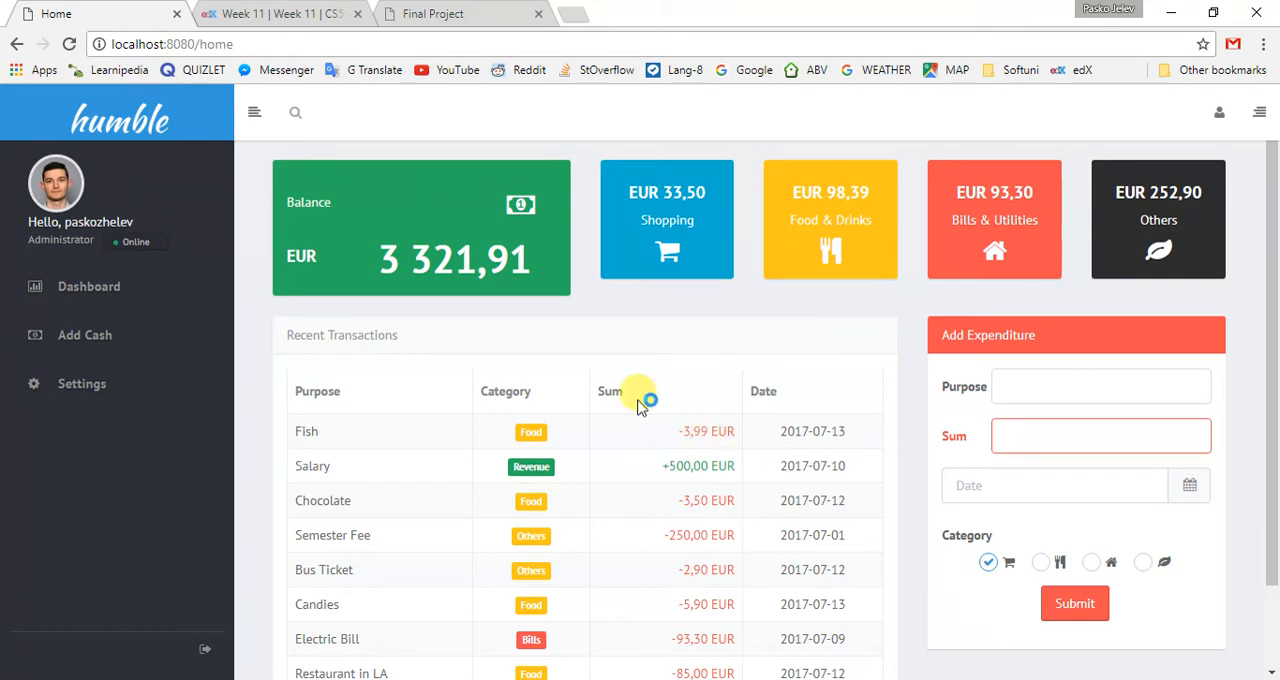
{"action": "mouse_move", "coordinate": [1048, 248]}
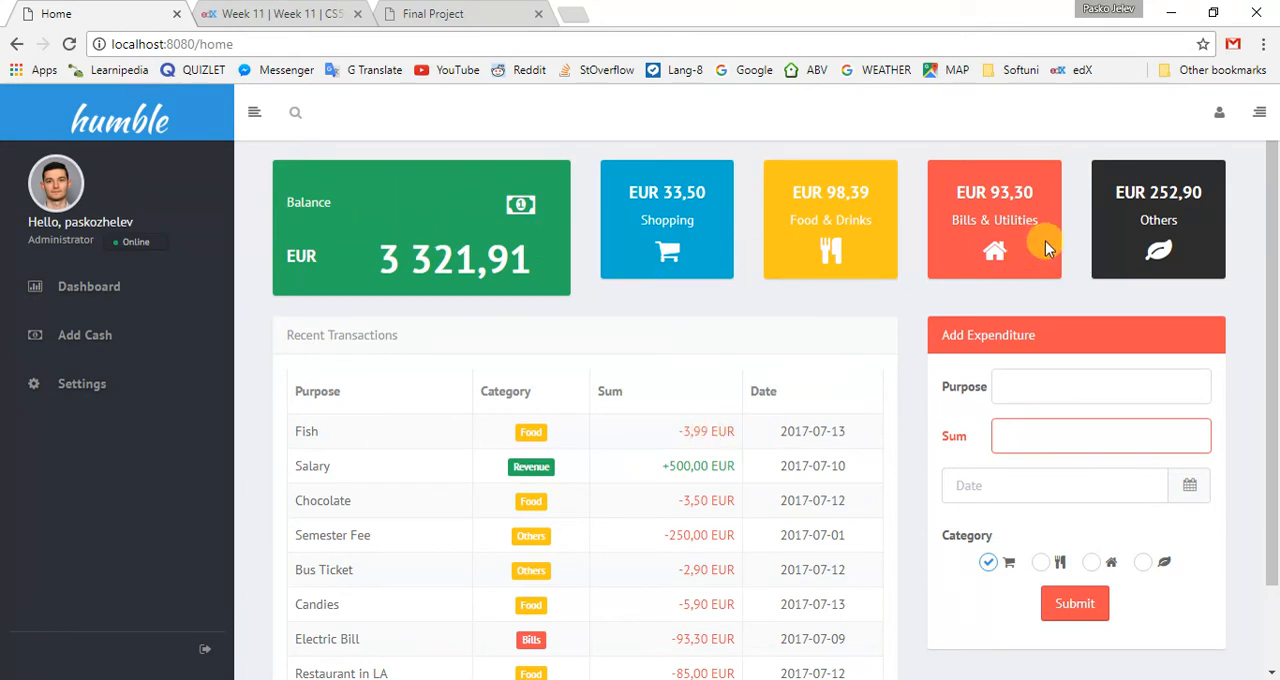
{"action": "mouse_move", "coordinate": [750, 247]}
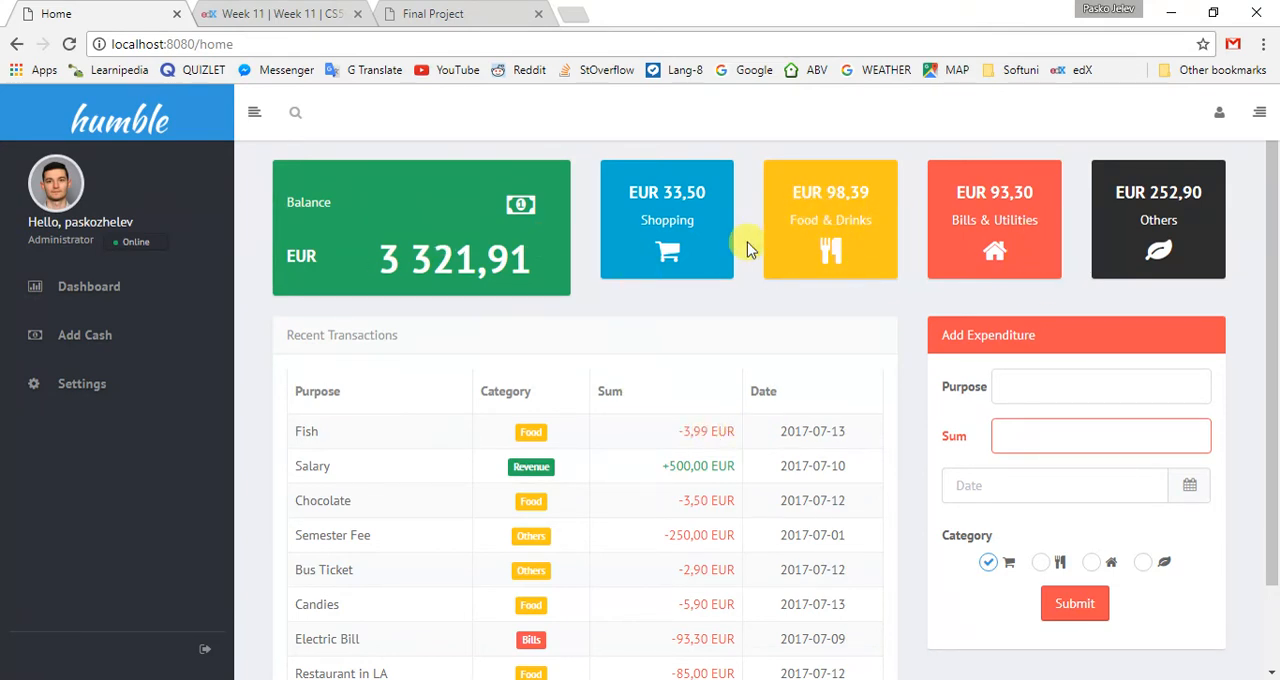
- On Add Cash, enter 'Salary for July' as the income source
{"action": "left_click", "coordinate": [85, 335]}
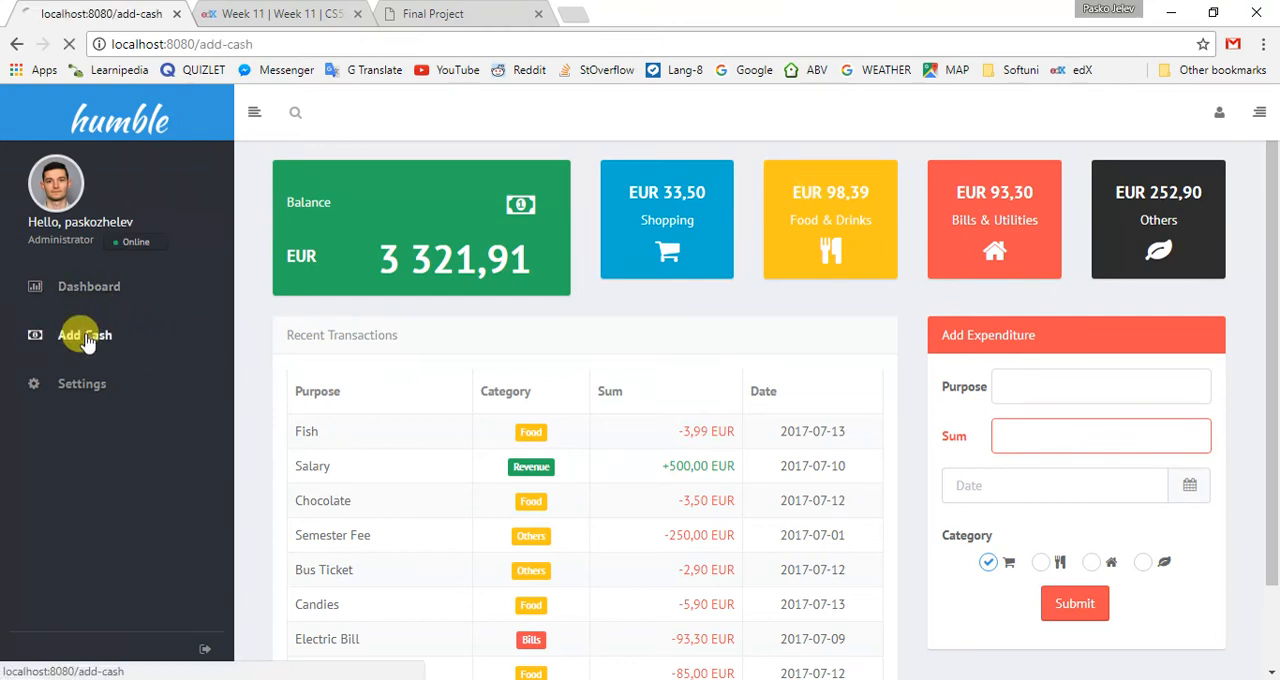
{"action": "left_click", "coordinate": [85, 335]}
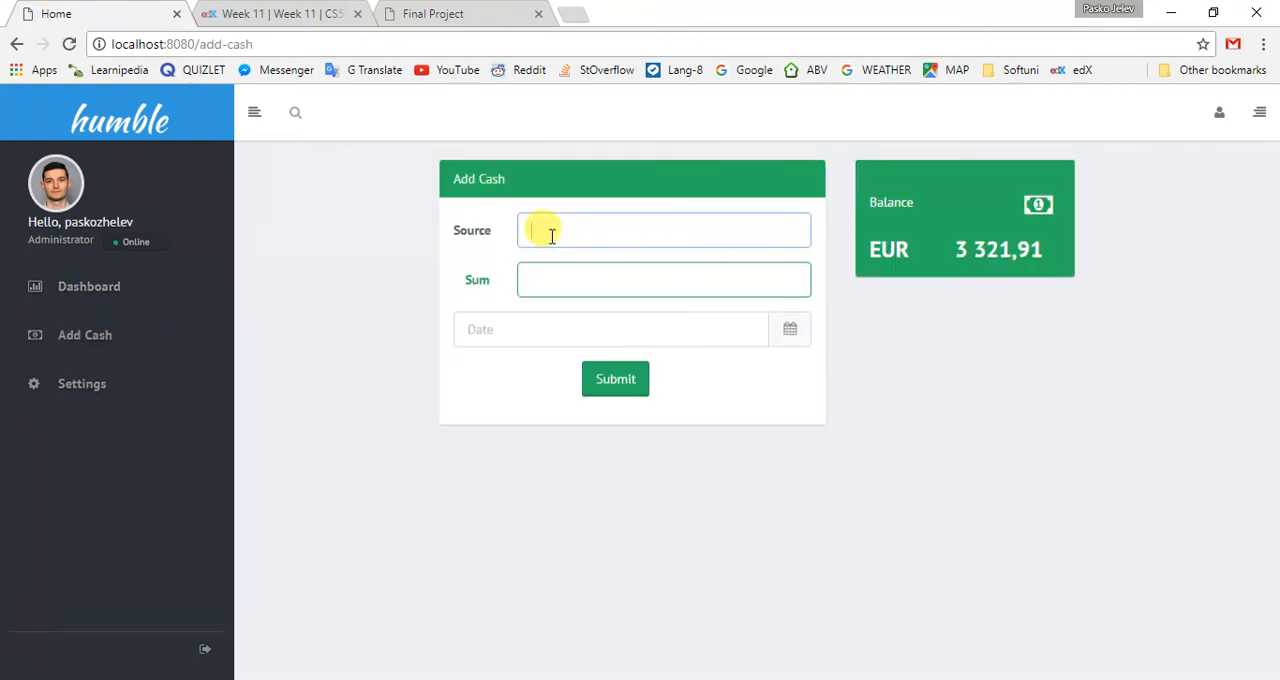
{"action": "type", "text": "Sal"}
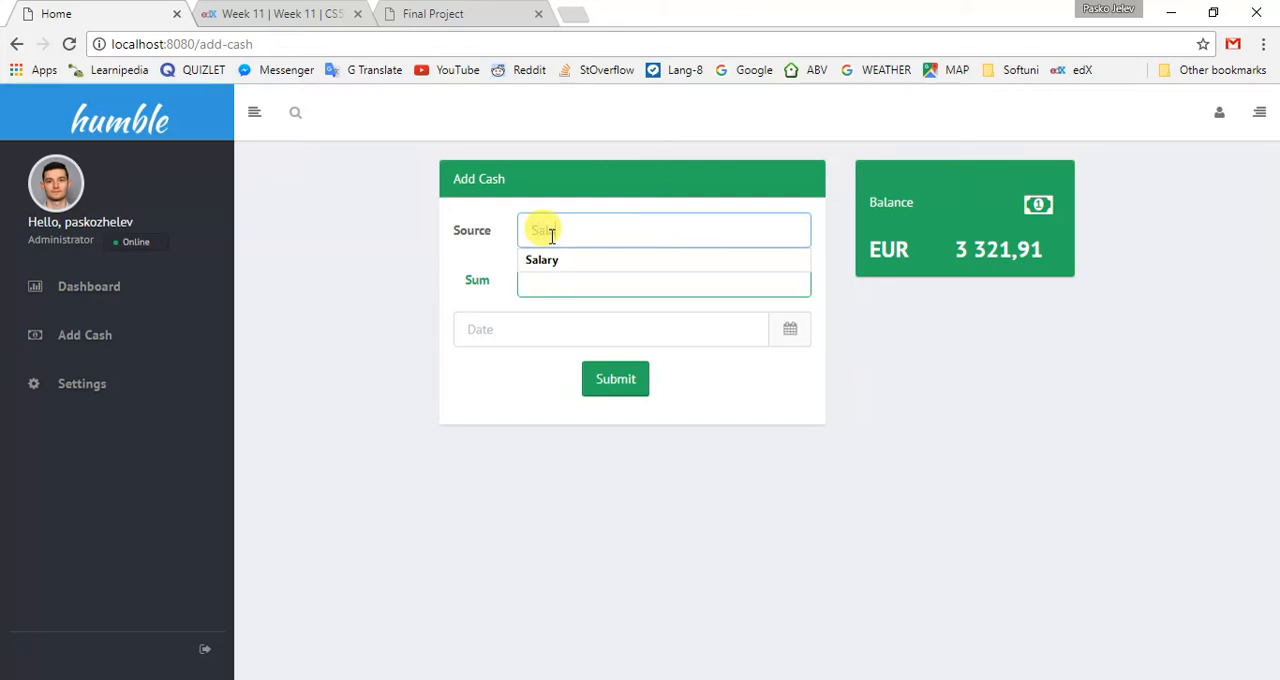
{"action": "left_click", "coordinate": [542, 260]}
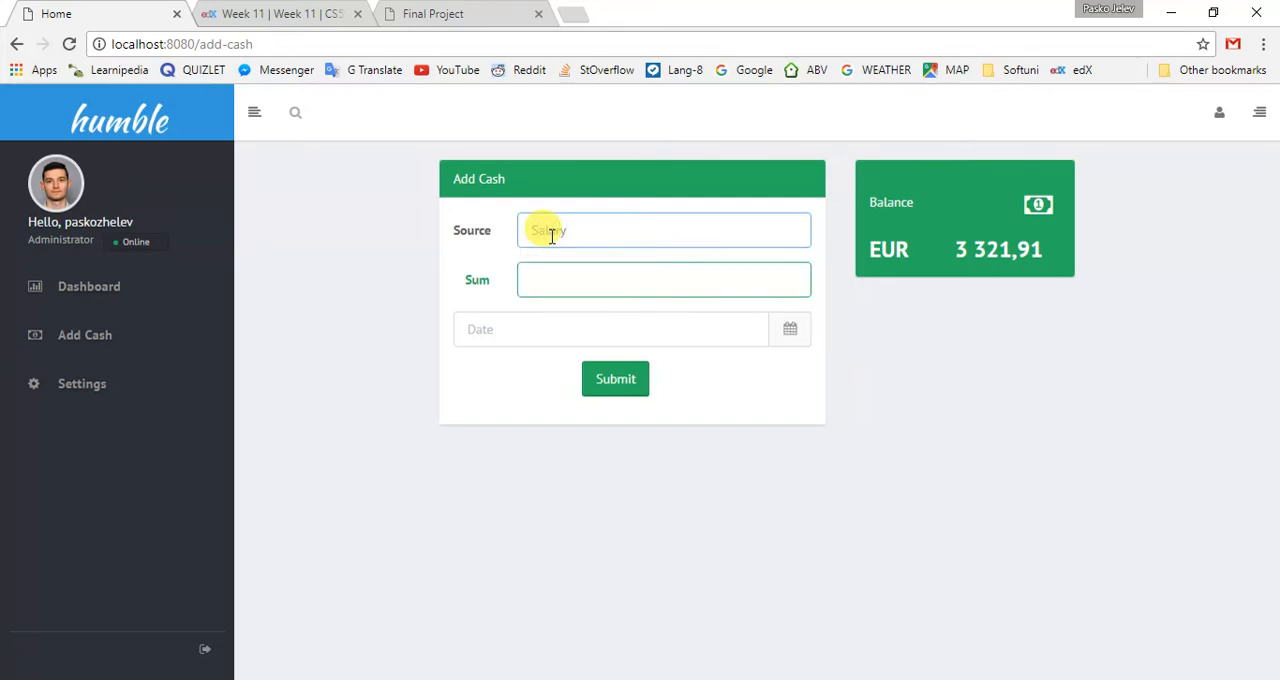
{"action": "type", "text": "for July"}
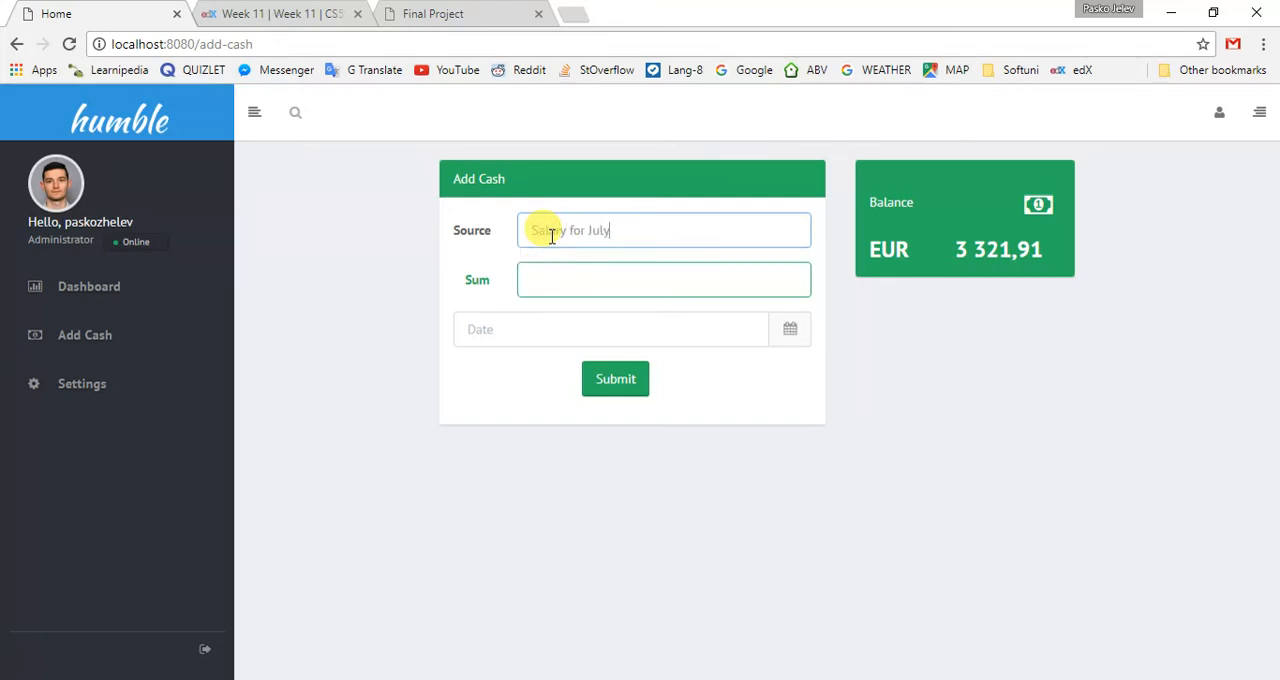
- Enter the 1900 sum and submit the salary deposit
{"action": "left_click", "coordinate": [663, 279]}
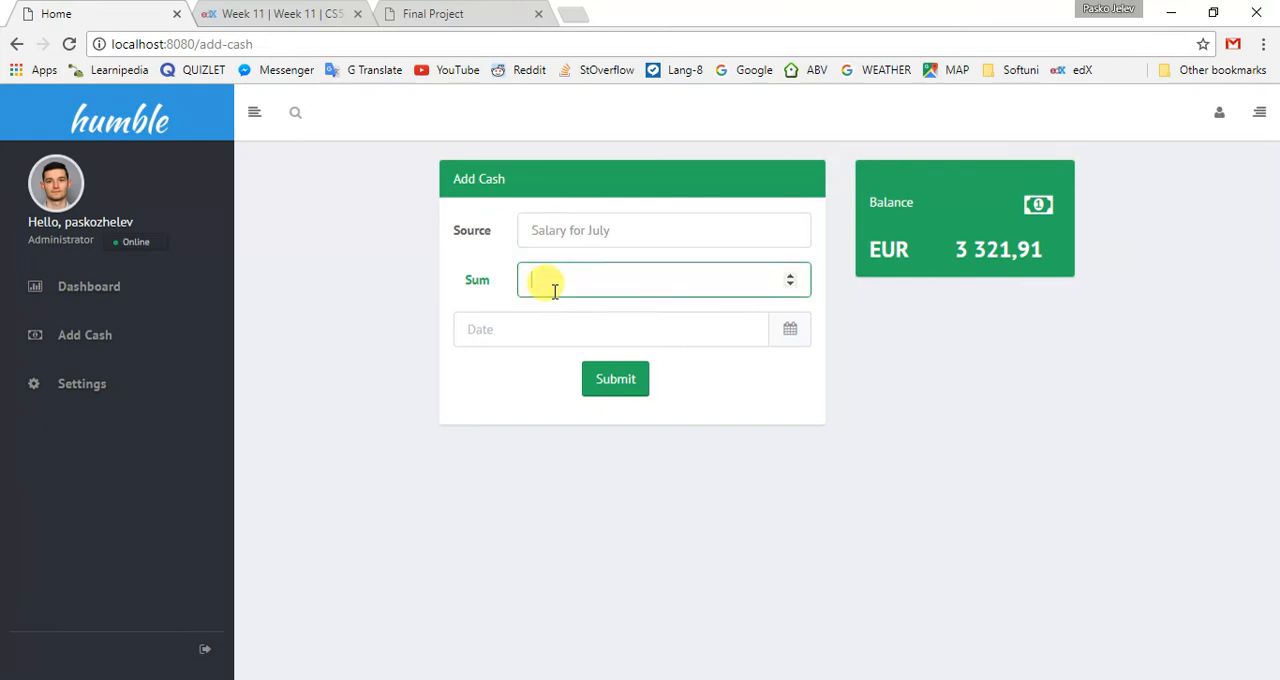
{"action": "type", "text": "1900"}
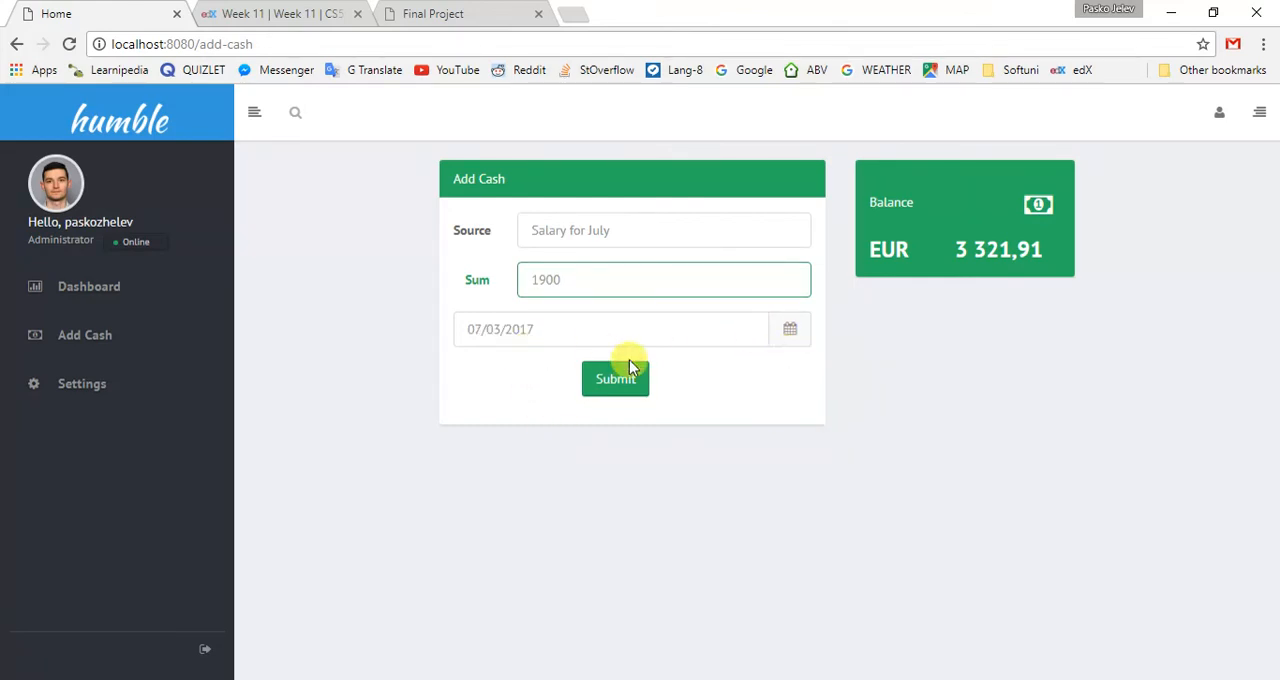
{"action": "left_click", "coordinate": [615, 378]}
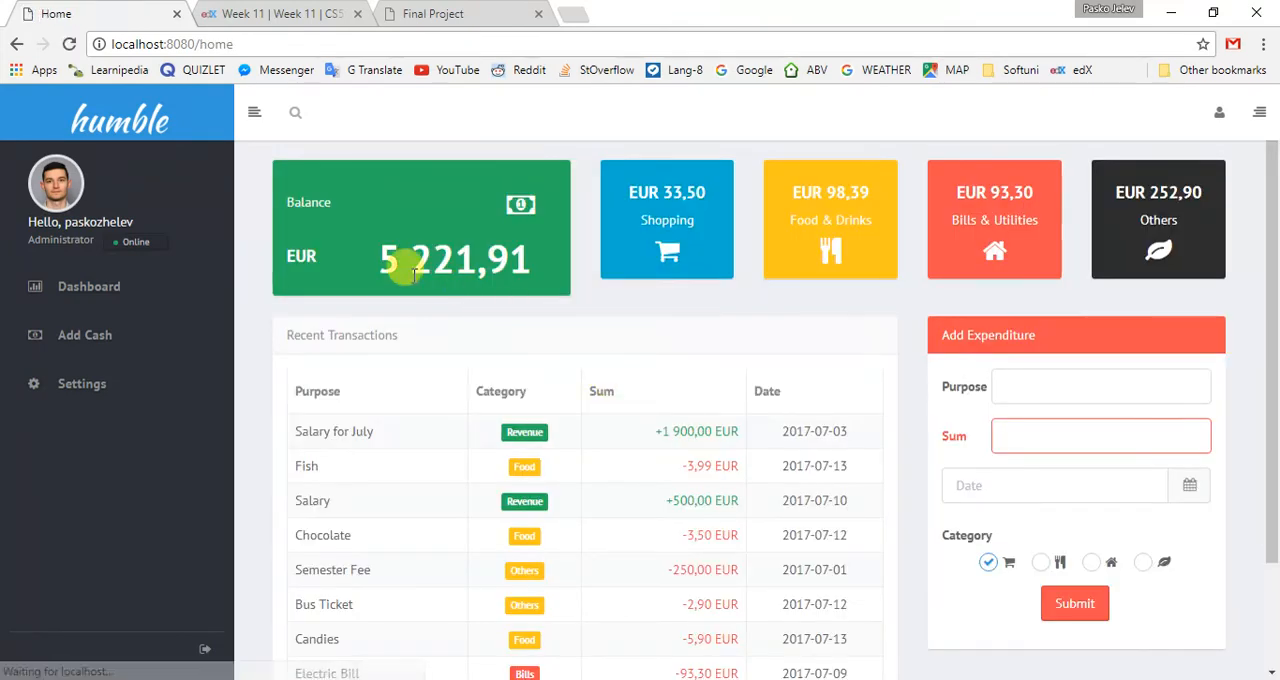
{"action": "mouse_move", "coordinate": [165, 340]}
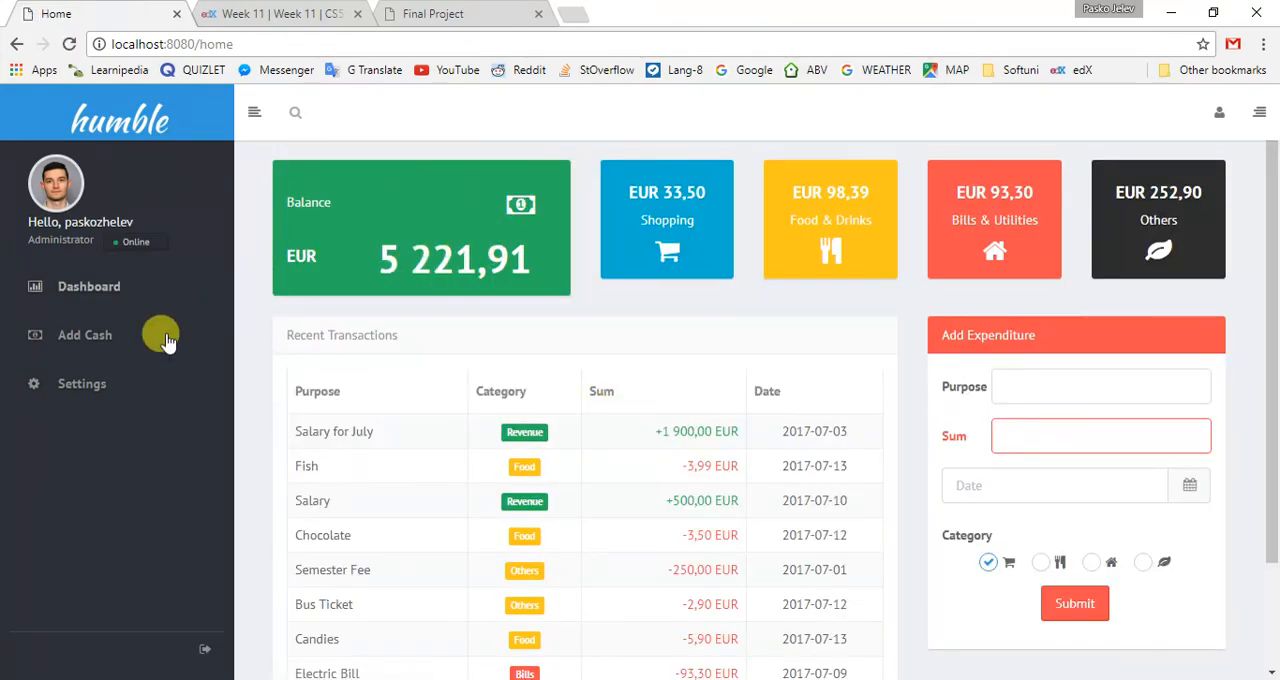
- In Settings, choose British Pound (GBP) as the currency and submit
{"action": "left_click", "coordinate": [81, 383]}
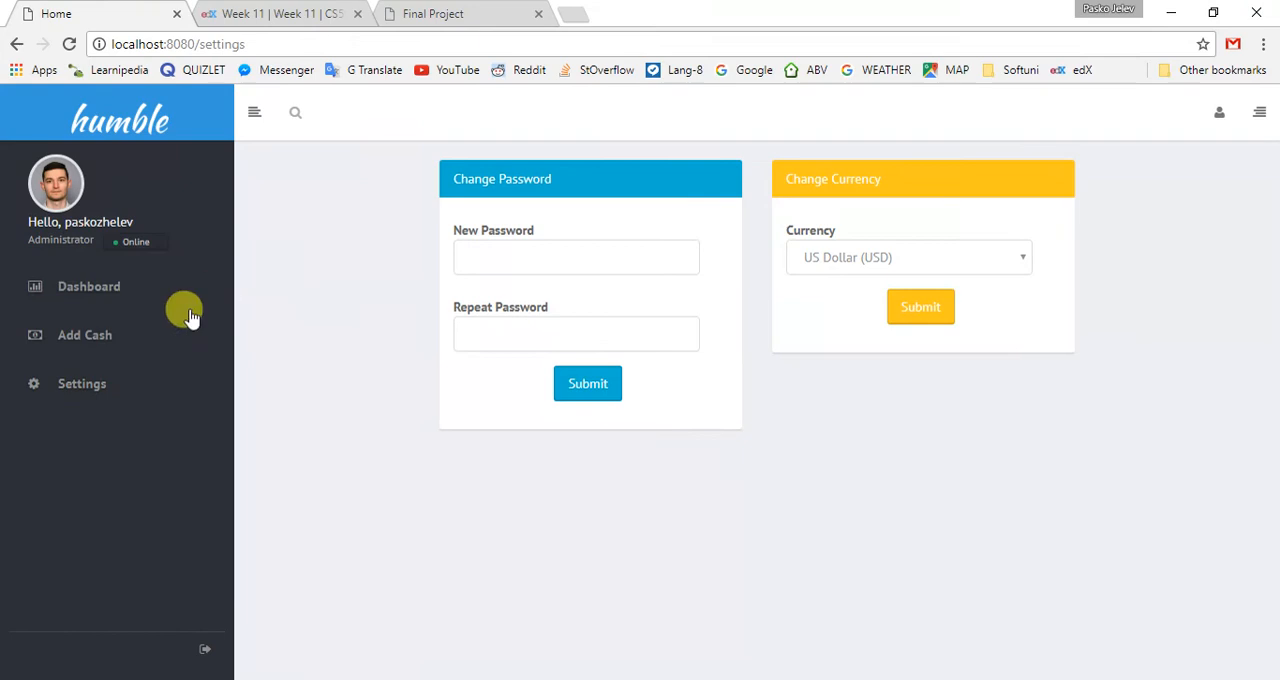
{"action": "left_click", "coordinate": [576, 257]}
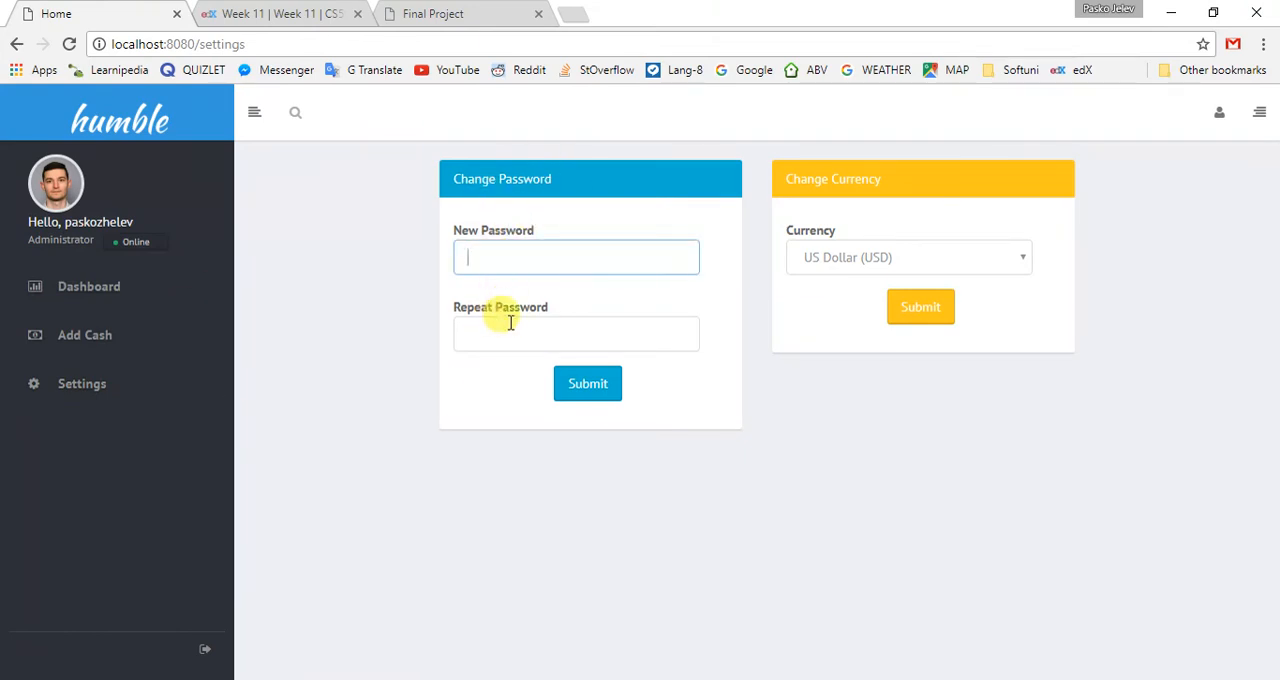
{"action": "left_click", "coordinate": [908, 257]}
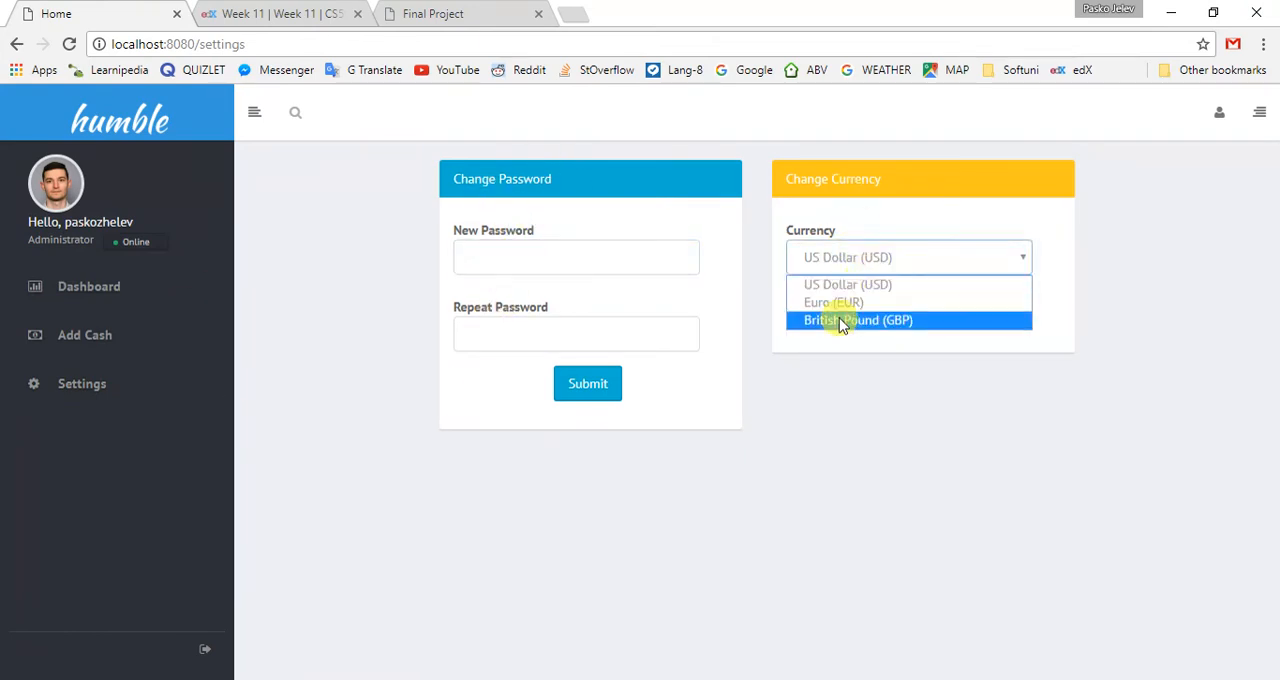
{"action": "left_click", "coordinate": [857, 320]}
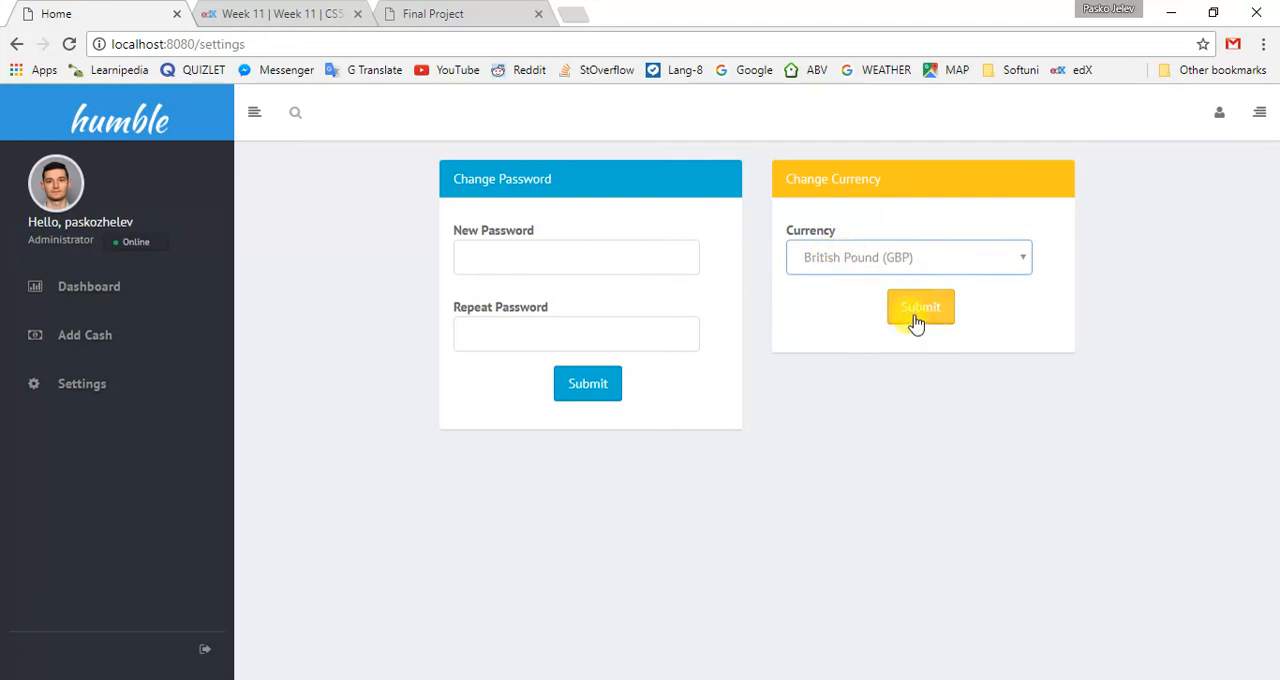
{"action": "left_click", "coordinate": [920, 307]}
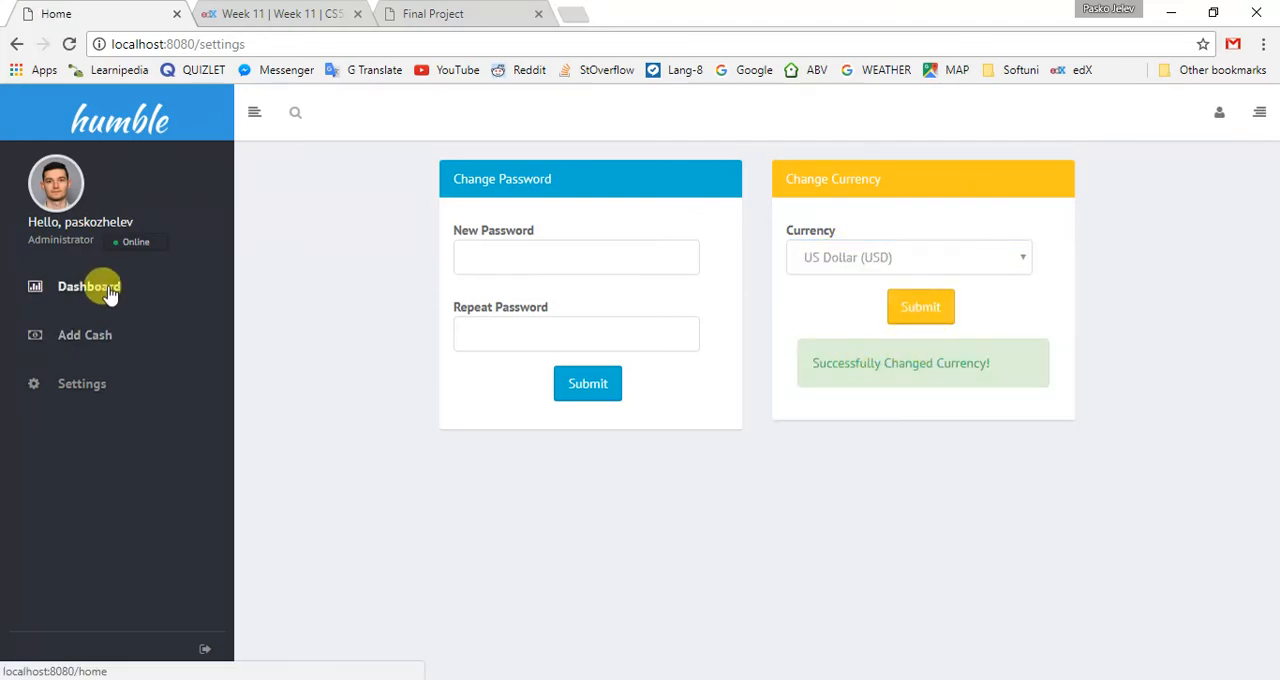
- Return to the Dashboard and collapse the sidebar with the hamburger toggle
{"action": "left_click", "coordinate": [88, 286]}
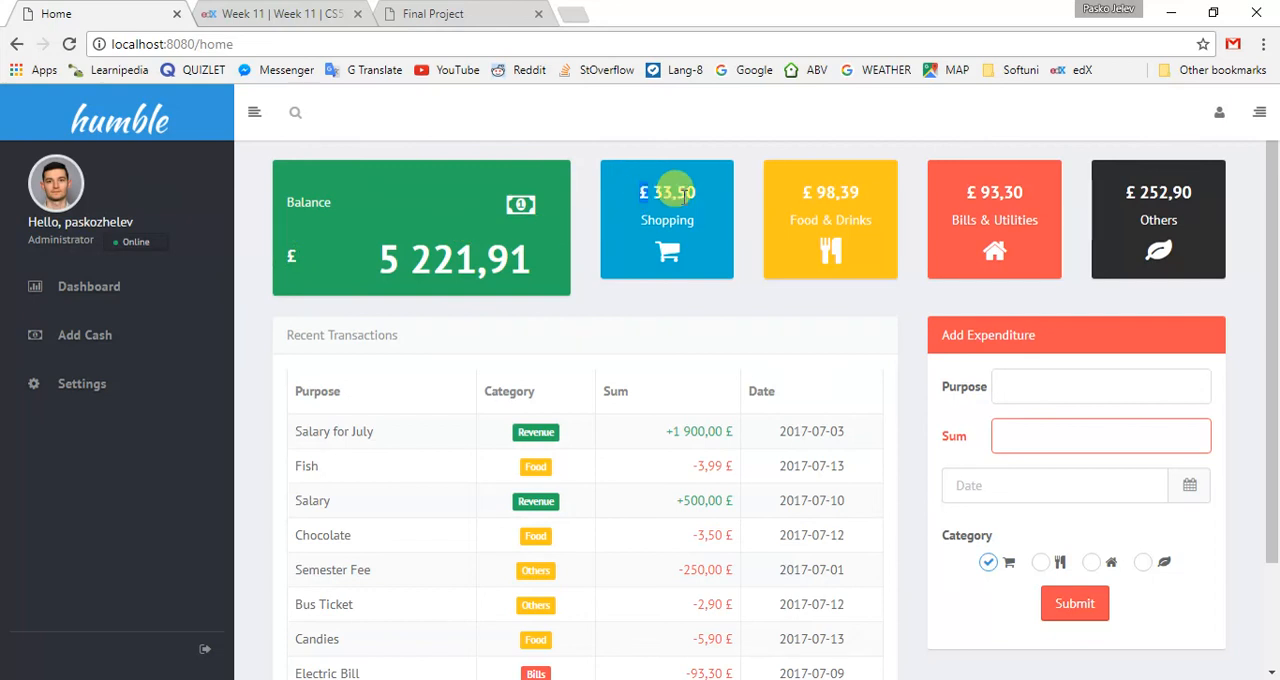
{"action": "mouse_move", "coordinate": [830, 192]}
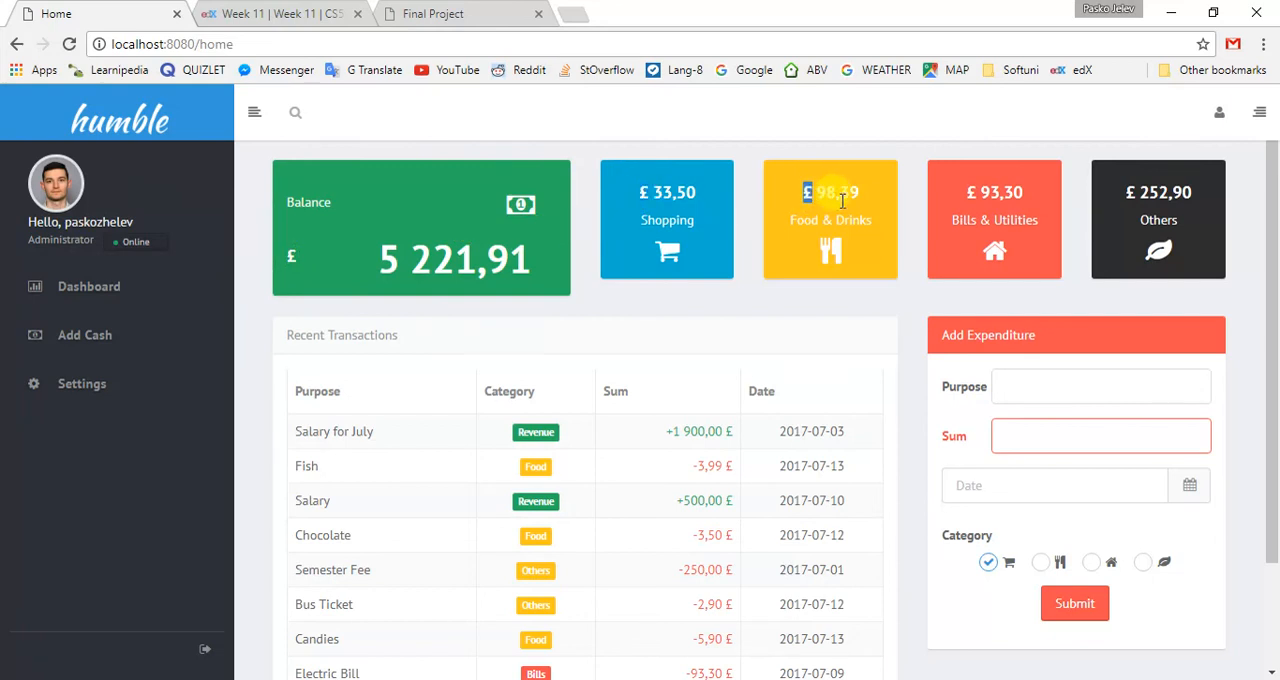
{"action": "left_click", "coordinate": [254, 112]}
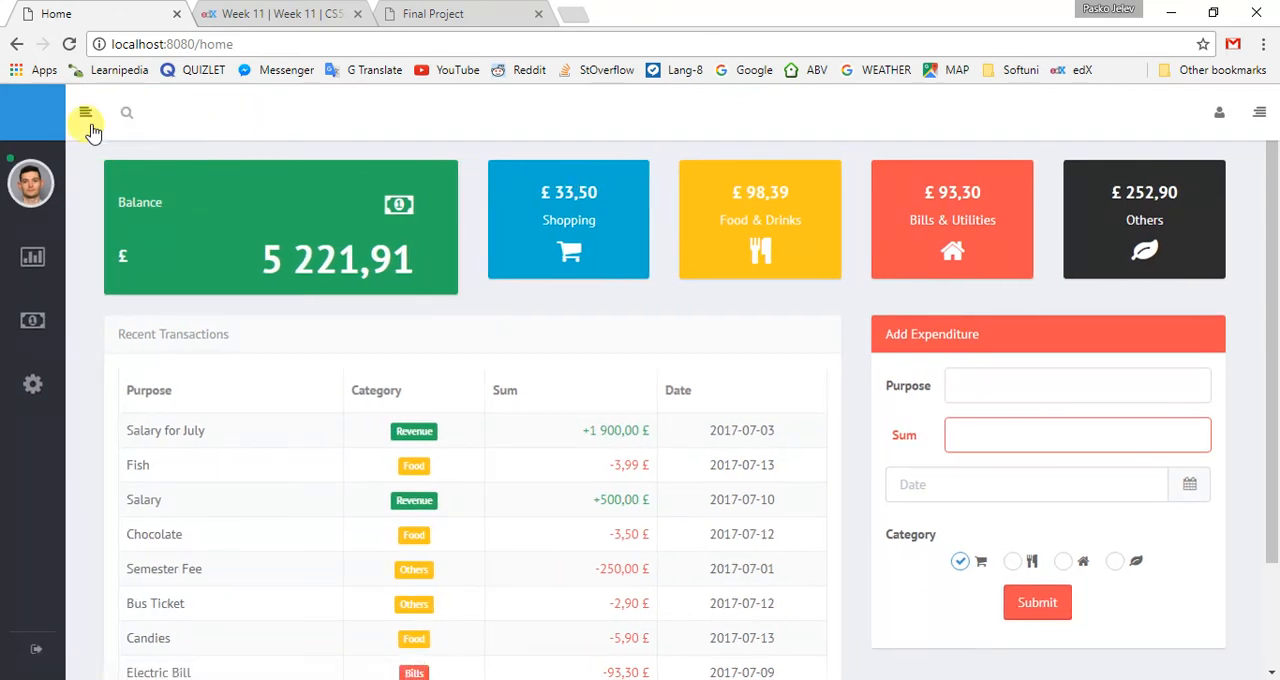
{"action": "mouse_move", "coordinate": [92, 475]}
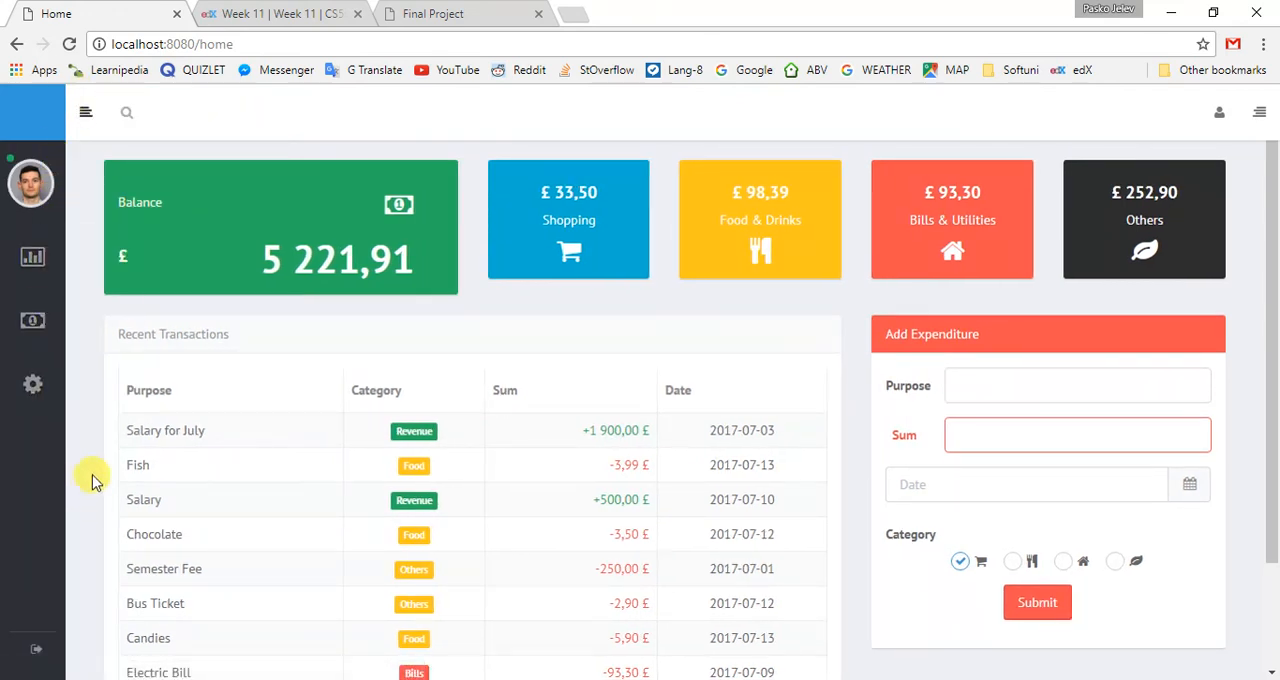
{"action": "mouse_move", "coordinate": [30, 650]}
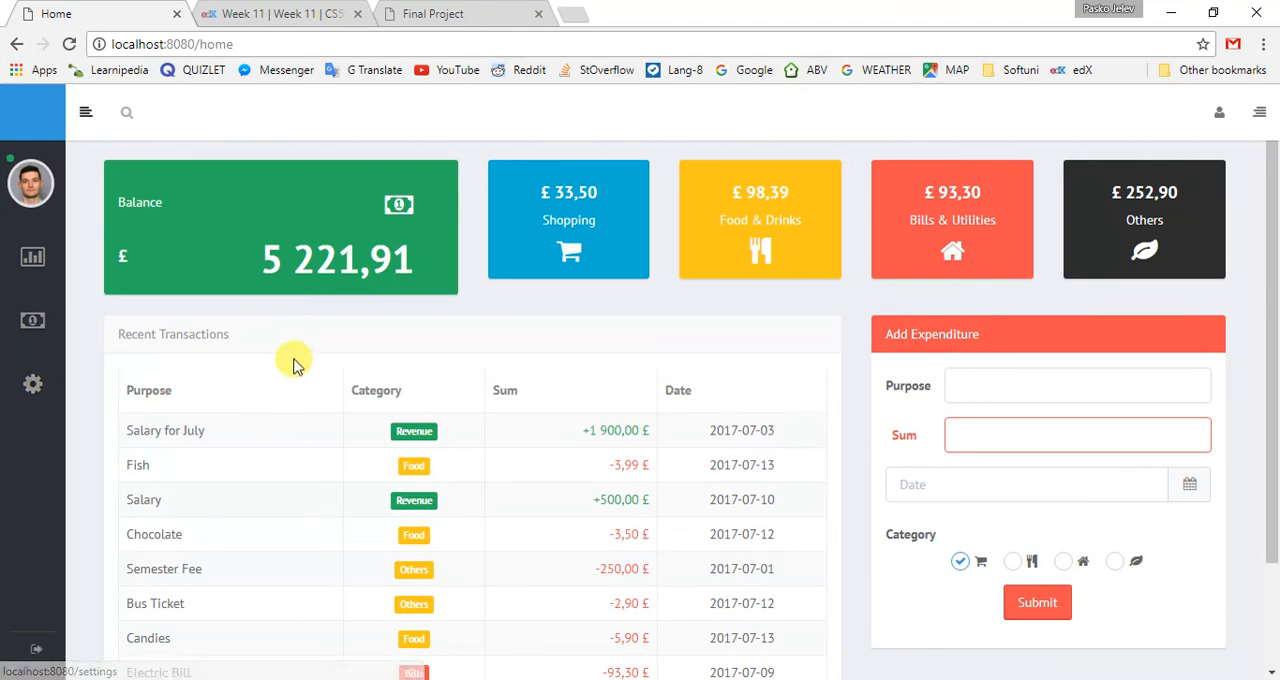
{"action": "mouse_move", "coordinate": [280, 375]}
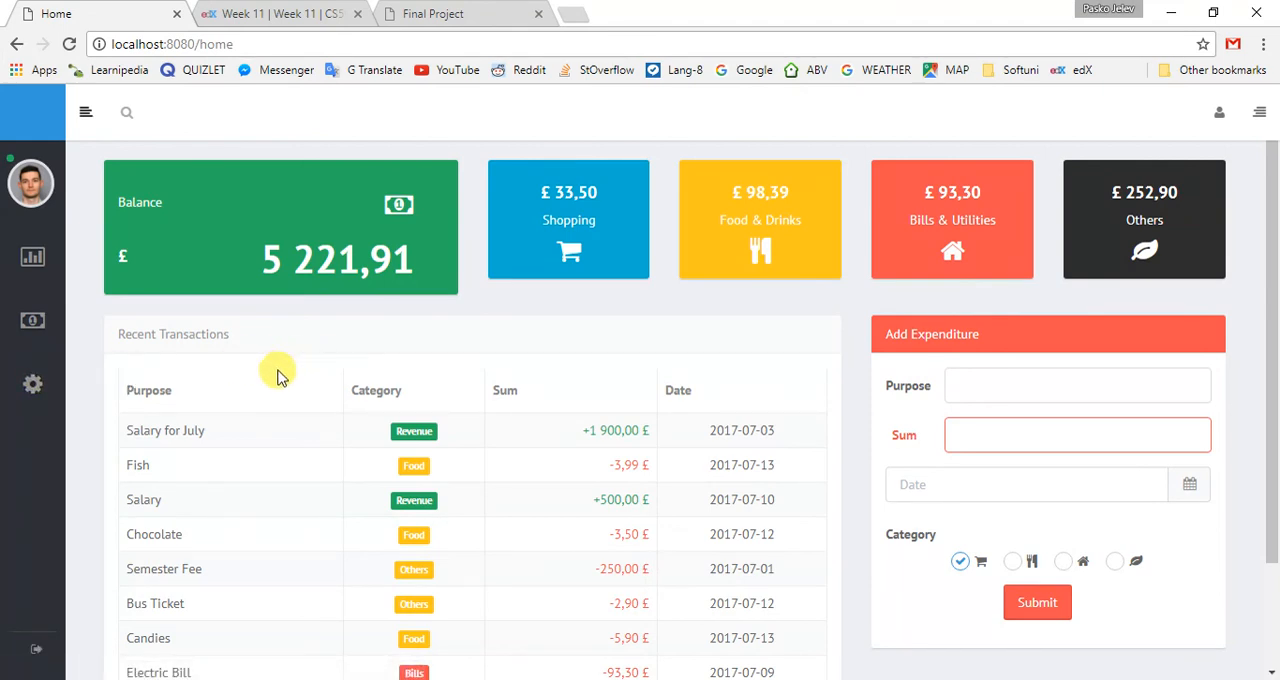
{"action": "mouse_move", "coordinate": [403, 573]}
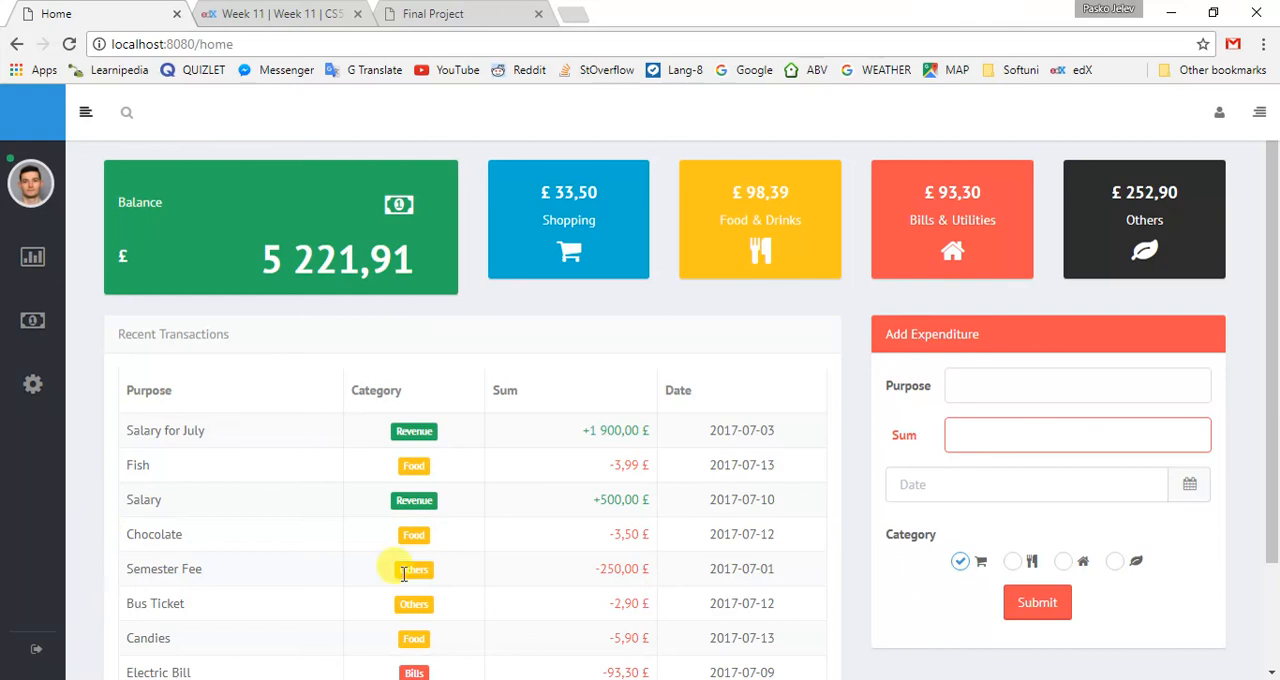